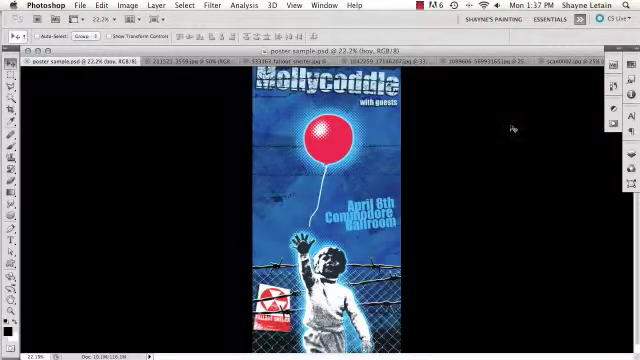
{"action": "mouse_move", "coordinate": [504, 128]}
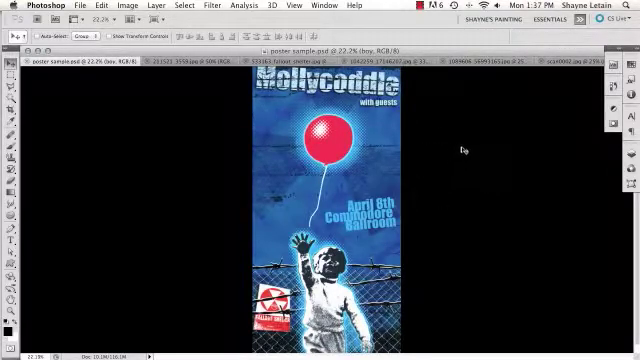
{"action": "mouse_move", "coordinate": [460, 152]}
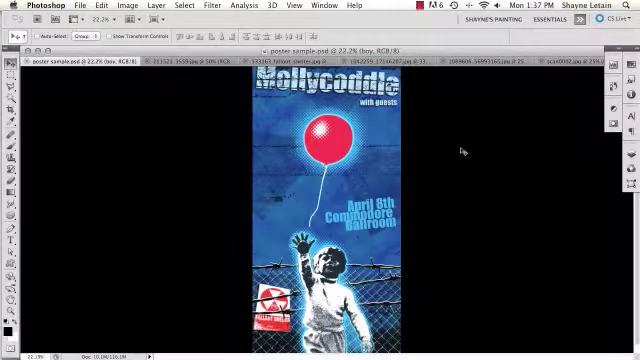
{"action": "mouse_move", "coordinate": [460, 152]}
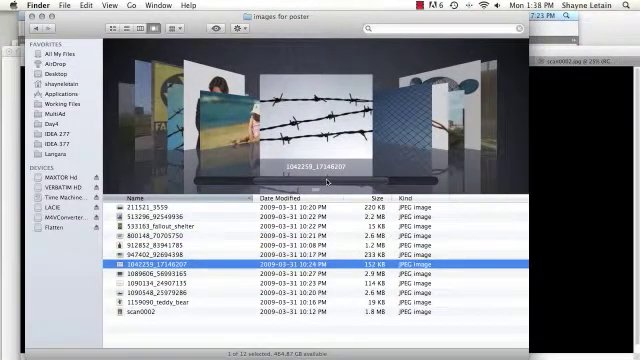
{"action": "mouse_move", "coordinate": [326, 182]}
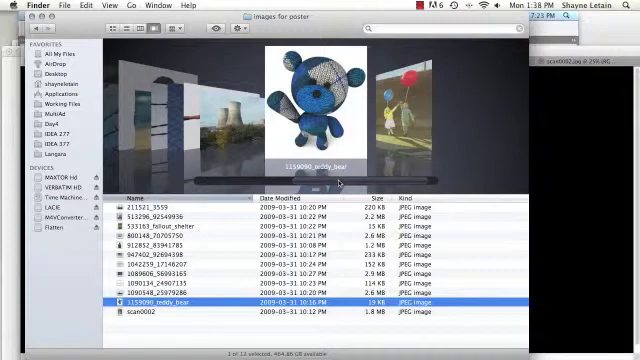
Step: Preview the poster source photos in the images-for-poster folder
{"action": "left_click", "coordinate": [180, 316]}
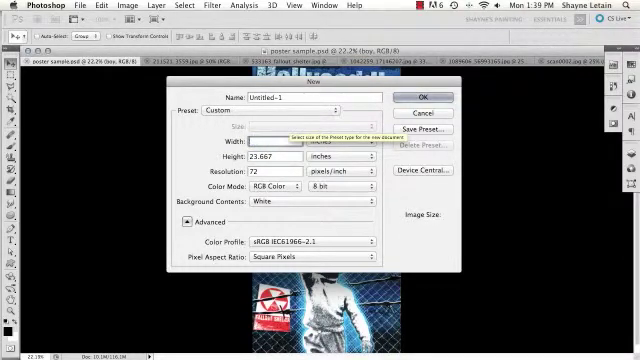
Step: Create a new document 10 in wide, 20 in tall at 300 ppi
{"action": "type", "text": "10"}
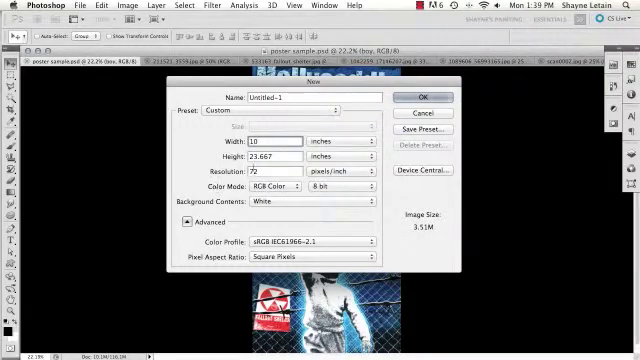
{"action": "type", "text": "20"}
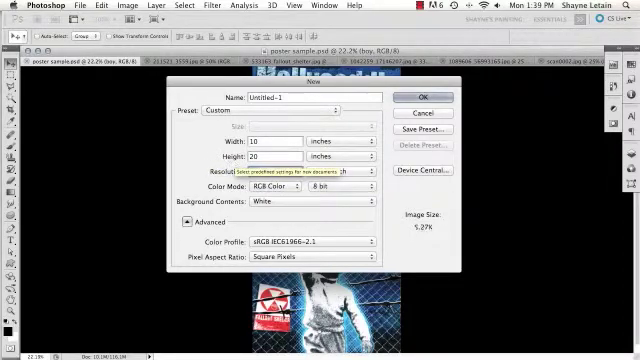
{"action": "type", "text": "300"}
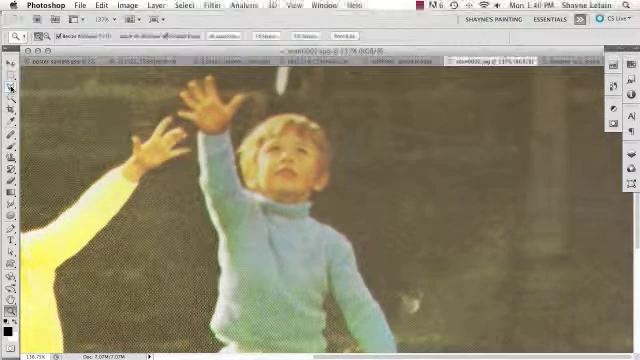
Step: Select the boy's figure in the faded photo with the Quick Selection tool
{"action": "left_click", "coordinate": [12, 92]}
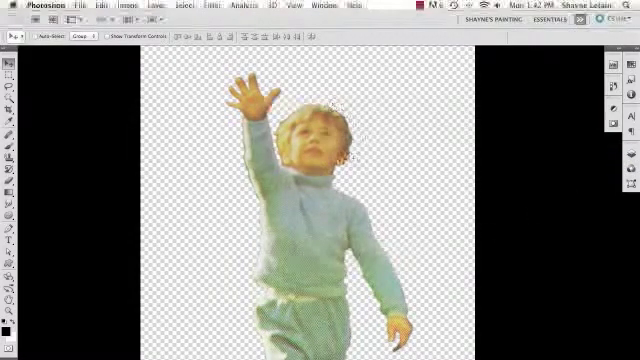
Step: Bring up the adjustment layer choices for the cut-out boy
{"action": "left_click", "coordinate": [614, 62]}
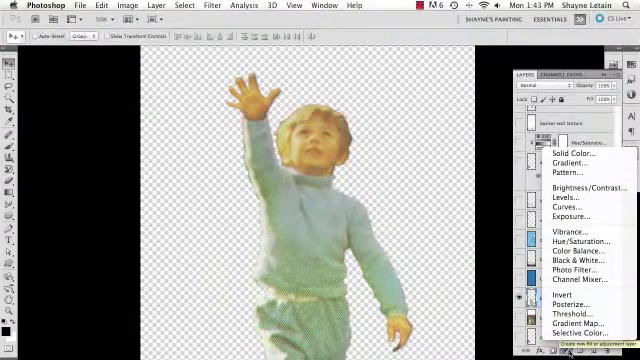
{"action": "mouse_move", "coordinate": [572, 328]}
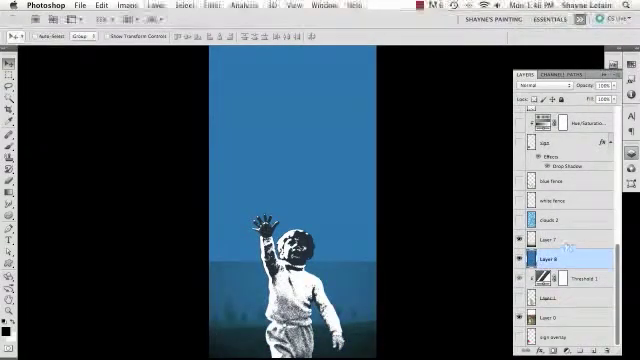
Step: Arrange the thresholded trees layer along the bottom, below the boy layer
{"action": "left_click", "coordinate": [540, 236]}
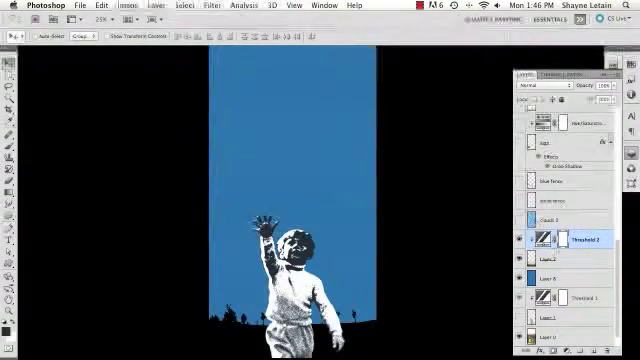
{"action": "left_click", "coordinate": [570, 216]}
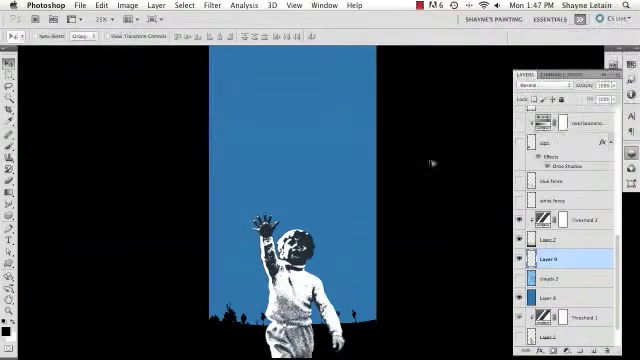
Step: Fill the new layer with Filter > Render > Clouds
{"action": "left_click", "coordinate": [210, 6]}
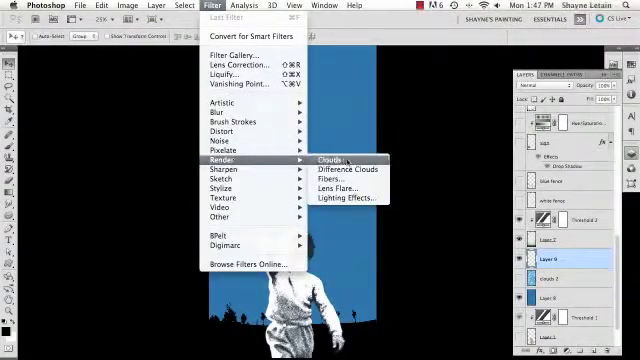
{"action": "left_click", "coordinate": [322, 156]}
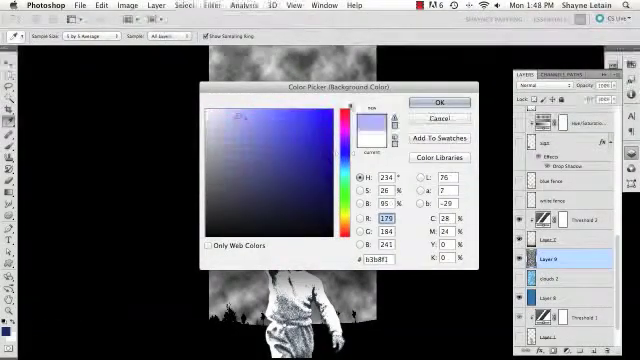
Step: Tint the clouds blue with new foreground/background colours and blend them into the blue backdrop
{"action": "left_click", "coordinate": [438, 104]}
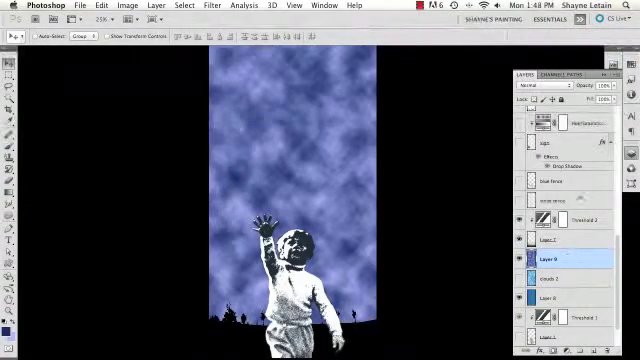
{"action": "left_click", "coordinate": [548, 88]}
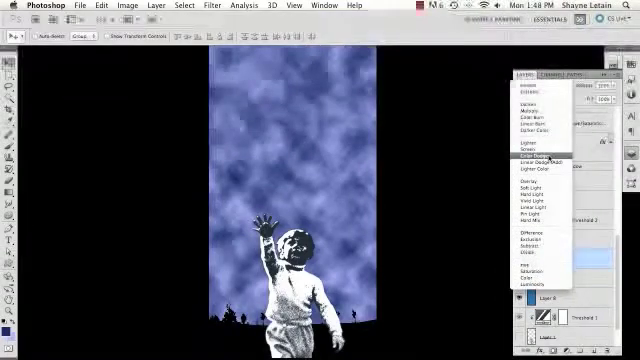
{"action": "left_click", "coordinate": [532, 152]}
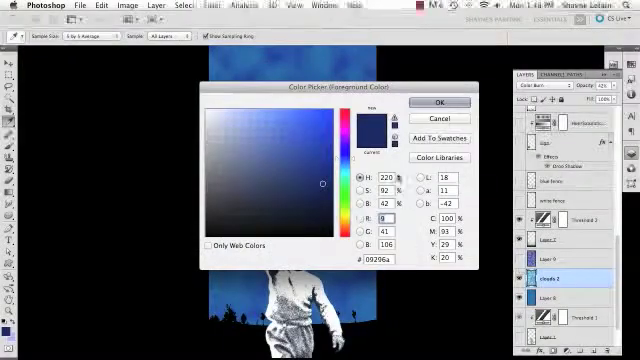
{"action": "left_click", "coordinate": [436, 102]}
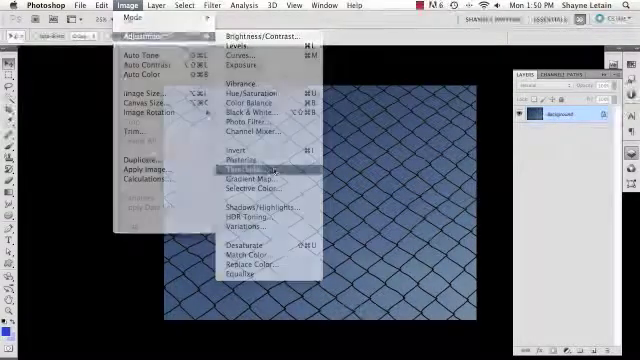
Step: Apply Threshold at level 1 to reduce the fence to black wire on white
{"action": "left_click", "coordinate": [248, 172]}
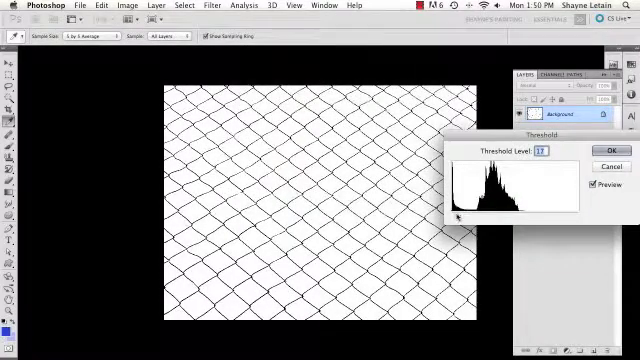
{"action": "type", "text": "1"}
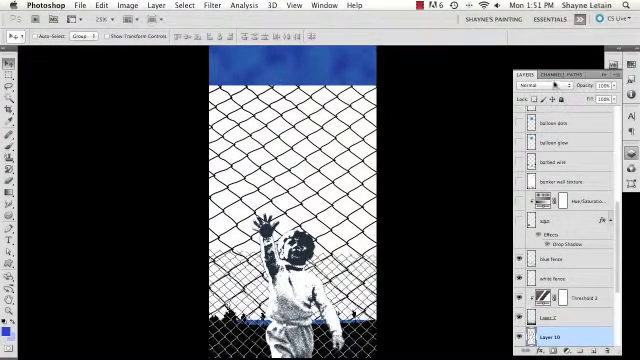
Step: Set the fence layer to Multiply so only its dark wire shows over the sky
{"action": "left_click", "coordinate": [544, 84]}
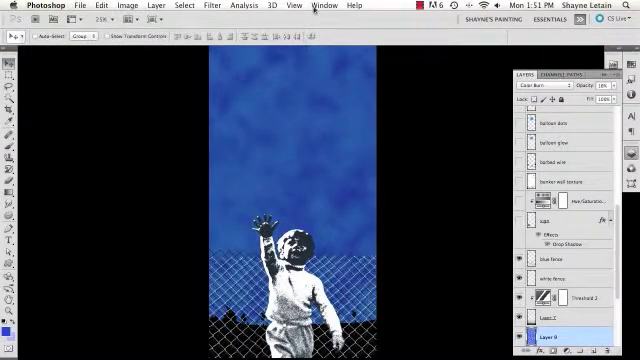
Step: Switch to the black-and-white fence document via the Window menu
{"action": "left_click", "coordinate": [324, 6]}
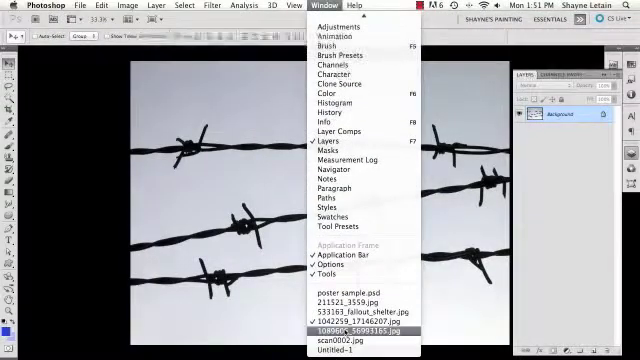
{"action": "left_click", "coordinate": [360, 328]}
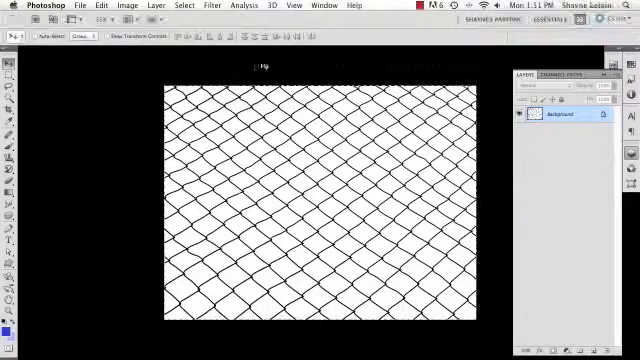